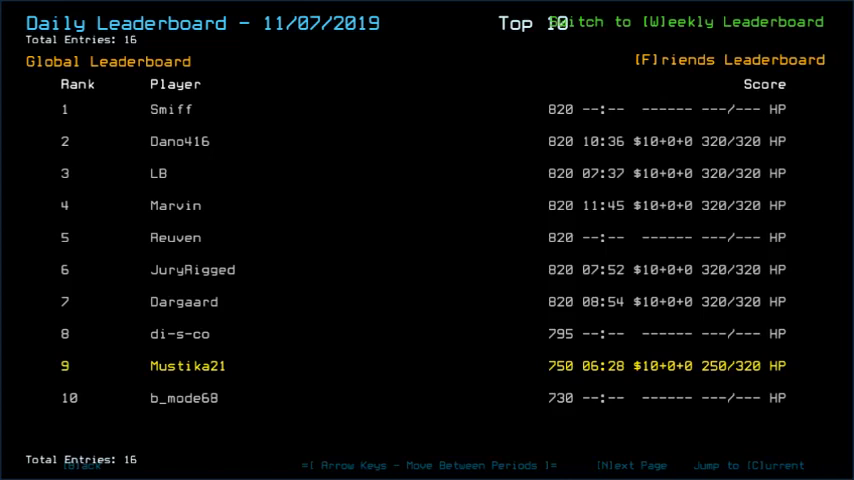
{"action": "mouse_move", "coordinate": [844, 424]}
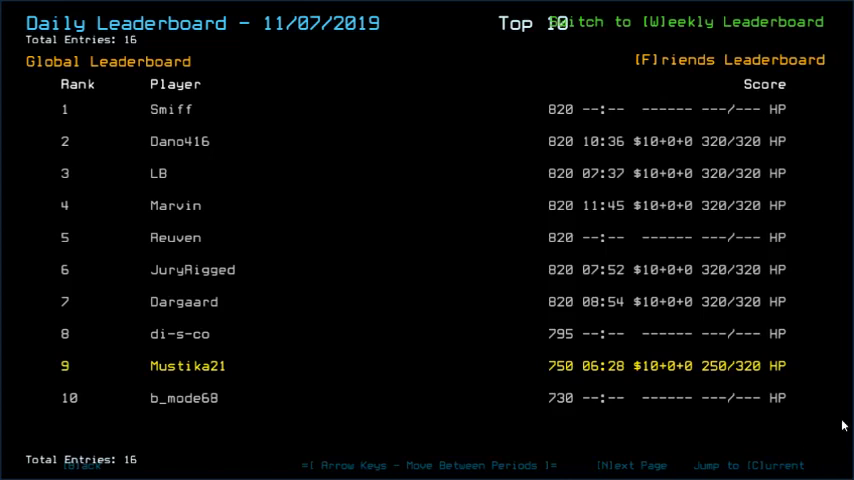
{"action": "mouse_move", "coordinate": [444, 188]}
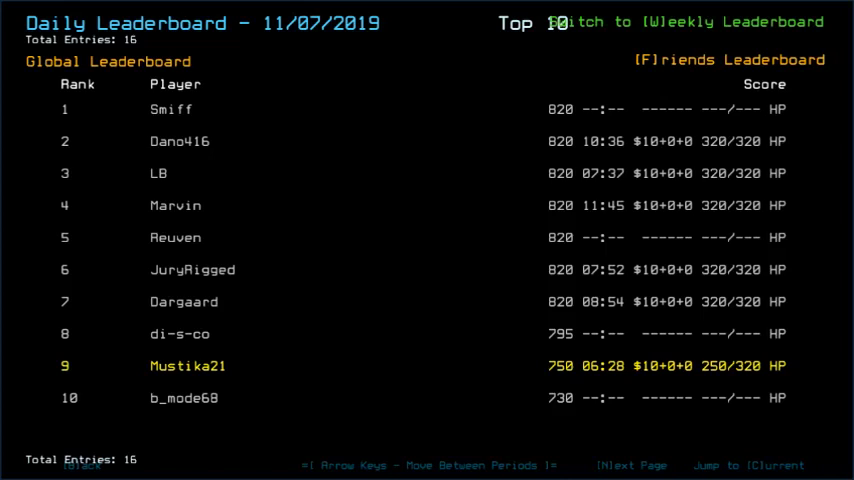
Step: Leave the daily leaderboard and launch the daily mission with Nathan and Kellee at the airlock
{"action": "left_click", "coordinate": [720, 60]}
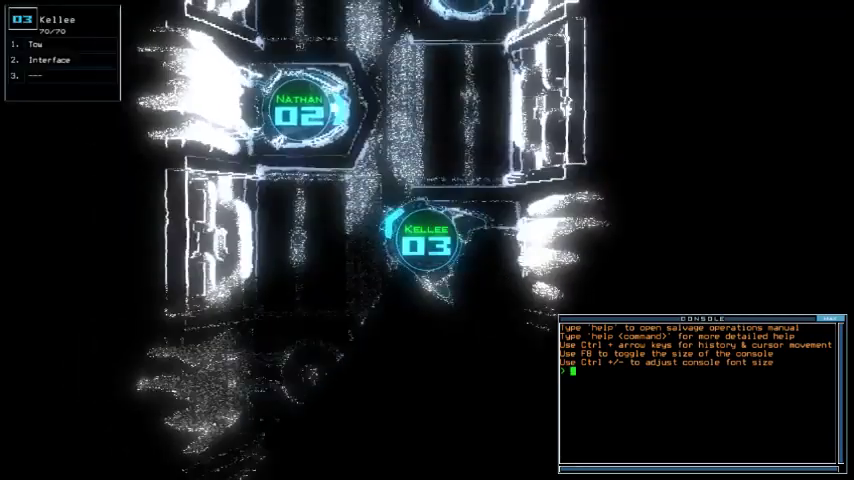
Step: Run swap and status, then dock, enter room r1 and drop Kellee's sensor to map nearby rooms
{"action": "type", "text": "swap"}
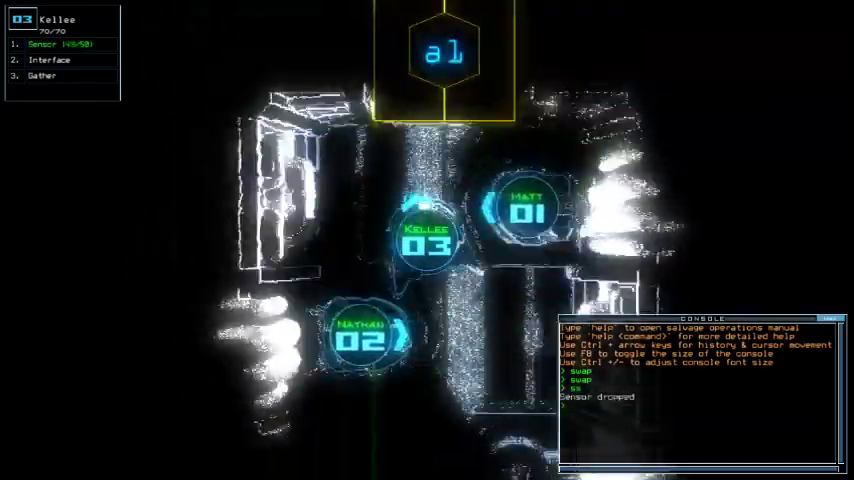
{"action": "type", "text": "status"}
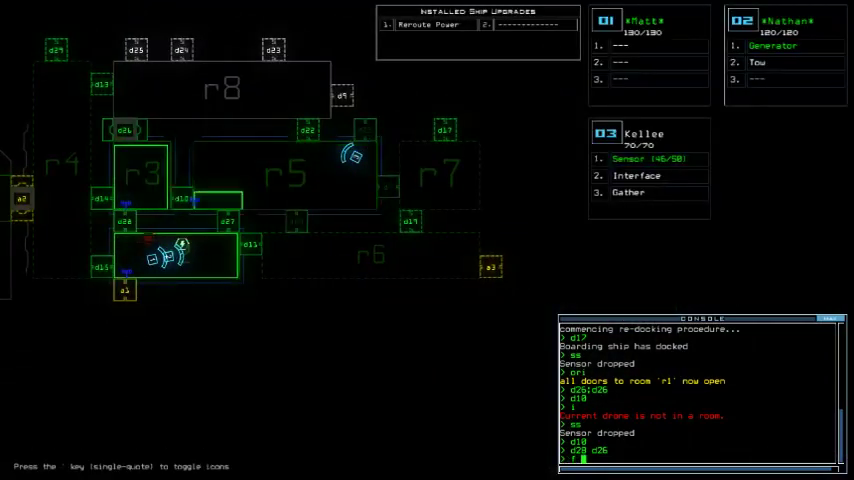
Step: Route drones toward r7, activate the derelict's generator and reseal the doors of room r1
{"action": "type", "text": "f r7"}
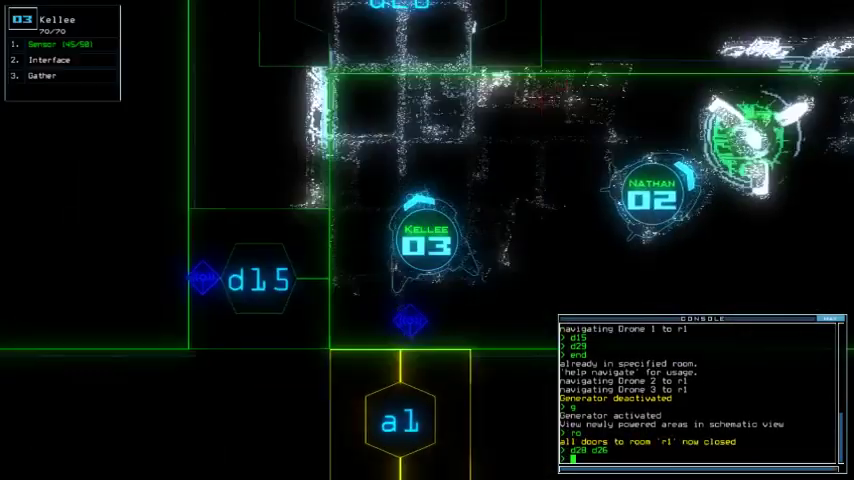
Step: Unlock door 28 with d28 and move the drones deeper into the derelict, collecting scrap
{"action": "type", "text": "d28"}
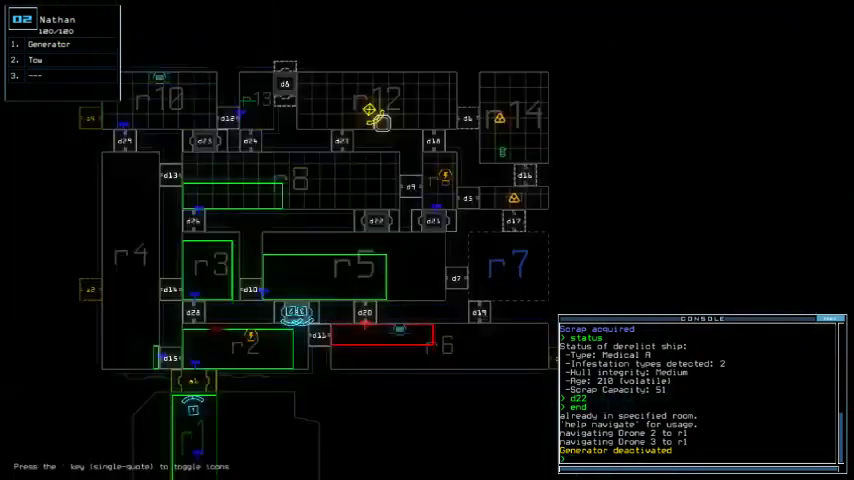
Step: Send drones 2 and 3 back to room r1 with 'navigate 2 3 r1' after the generator shuts down
{"action": "type", "text": "navigate 2 3 r"}
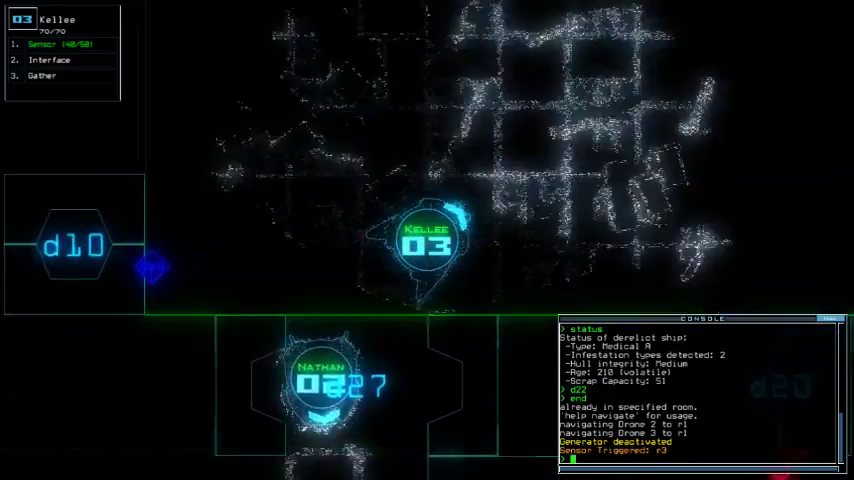
Step: Send drone 2 to room r9 with 'navigate 2 r9', reaching Kellee's upgrade swap screen
{"action": "type", "text": "navigate 2"}
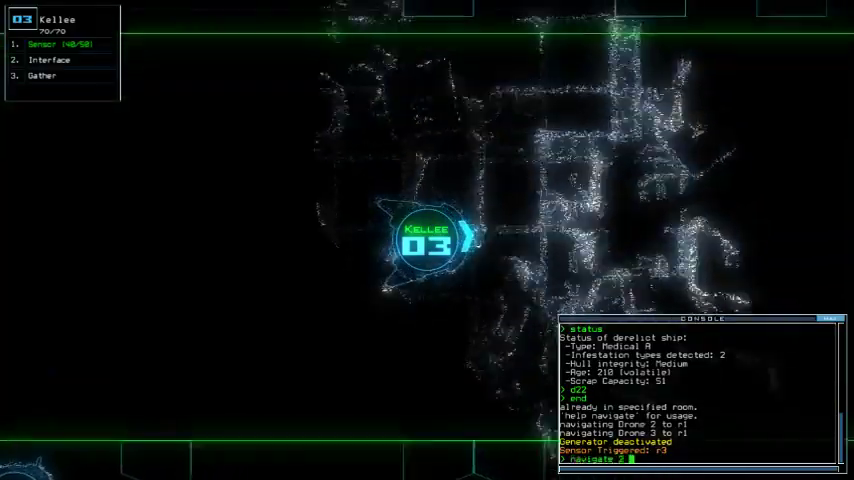
{"action": "type", "text": "navigate 2 r9"}
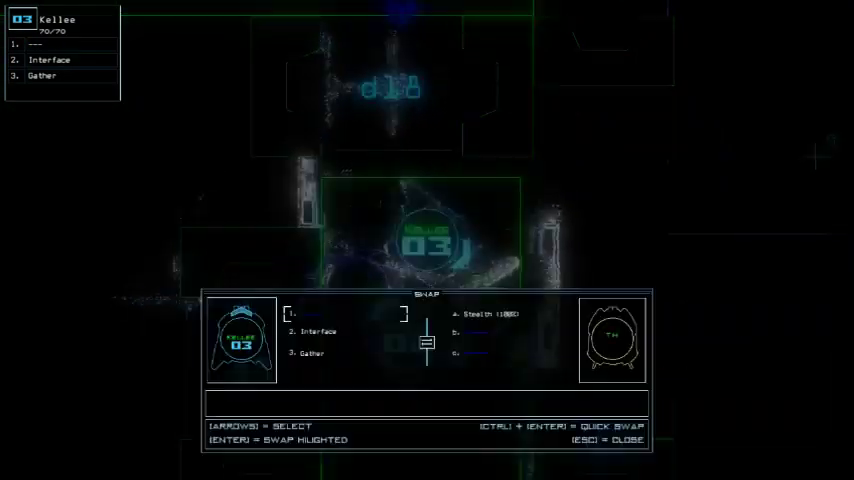
Step: Equip the Stealth (100) upgrade into Kellee's empty first slot
{"action": "key", "text": "Escape"}
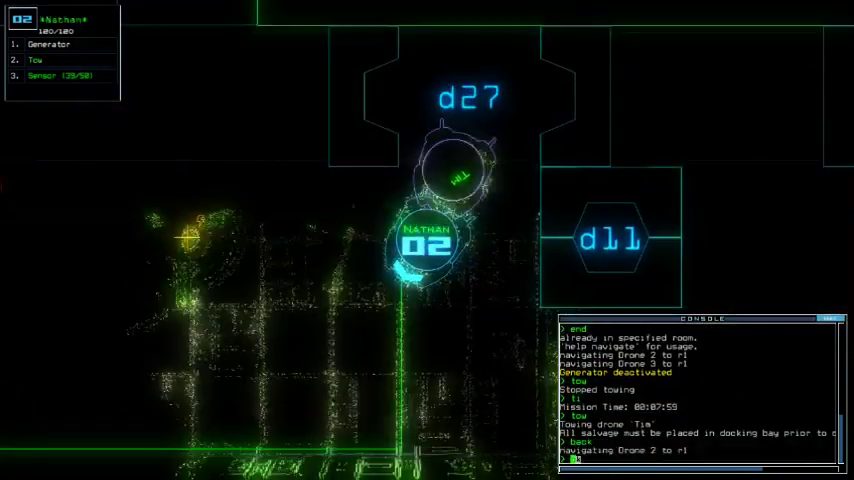
Step: Return the towed generator to the dock, activate it and close door 17, ending the mission
{"action": "key", "text": "'"}
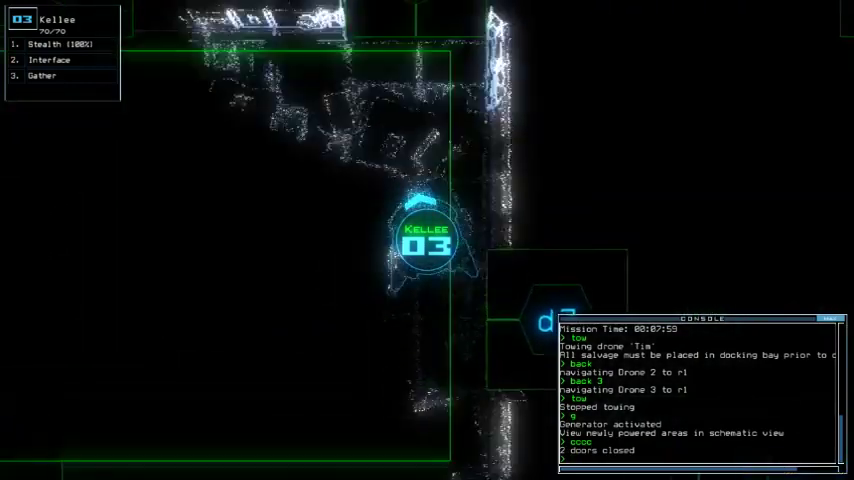
{"action": "type", "text": "d17"}
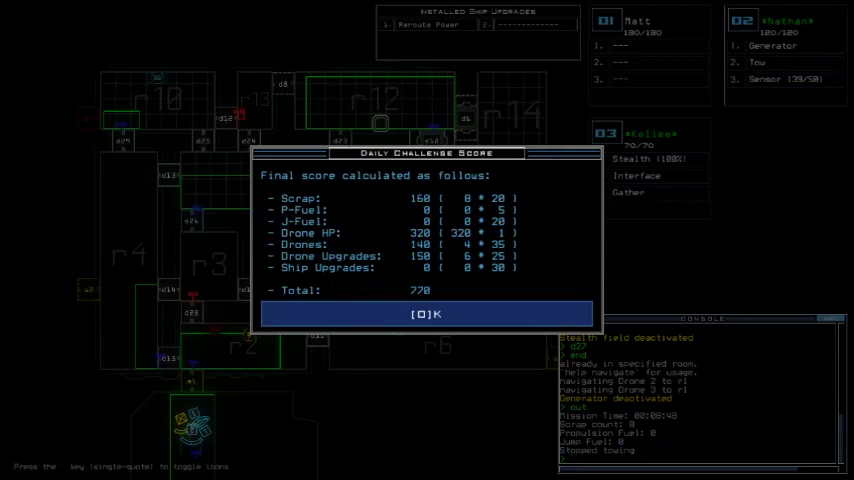
Step: Accept the final Daily Challenge score and bring up the 11/08/2019 daily leaderboard
{"action": "left_click", "coordinate": [428, 314]}
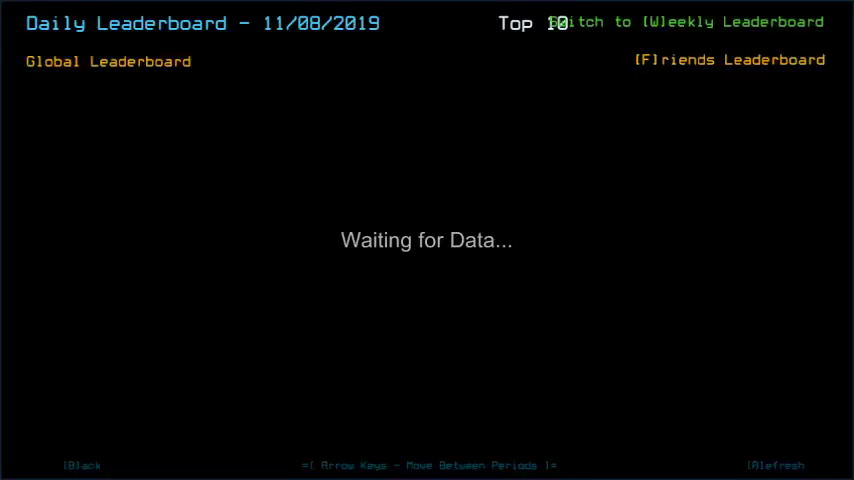